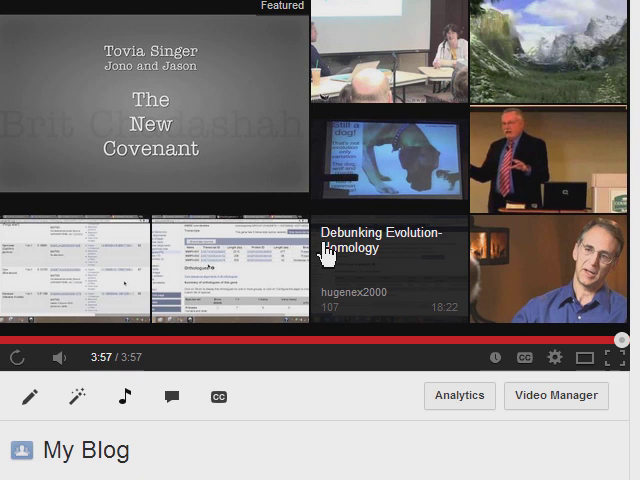
pyautogui.scroll(-3)
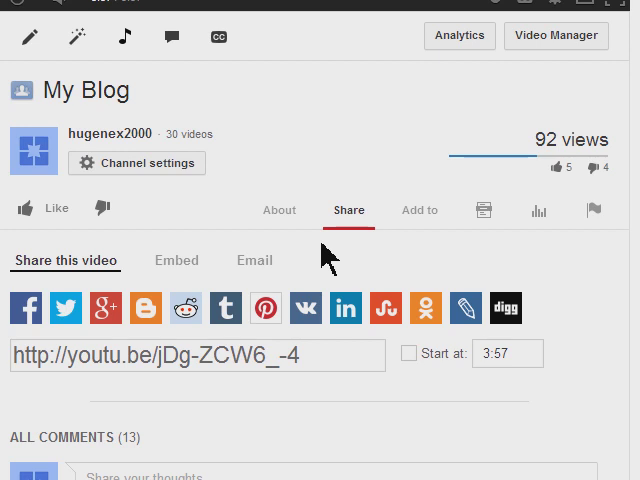
pyautogui.scroll(-3)
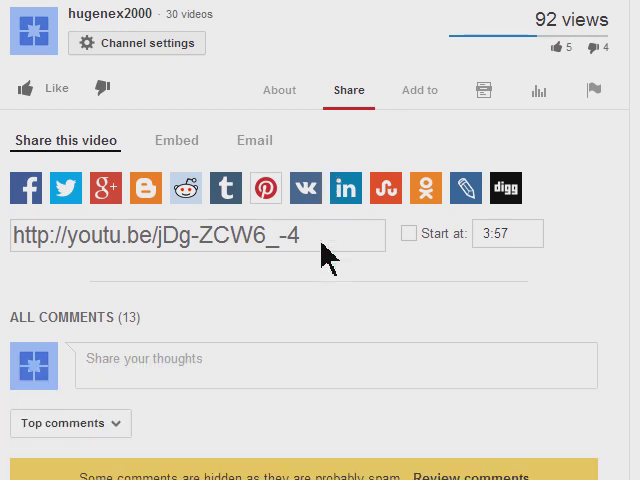
pyautogui.scroll(-3)
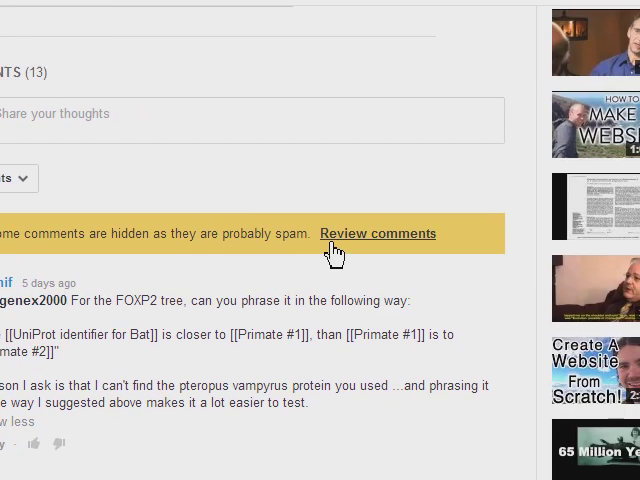
pyautogui.click(378, 234)
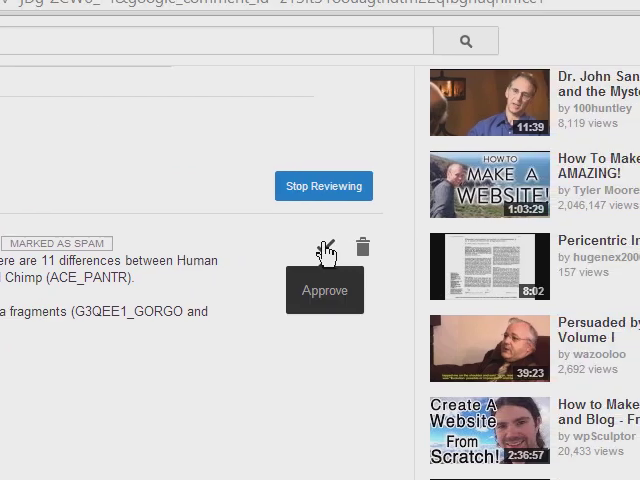
pyautogui.click(324, 248)
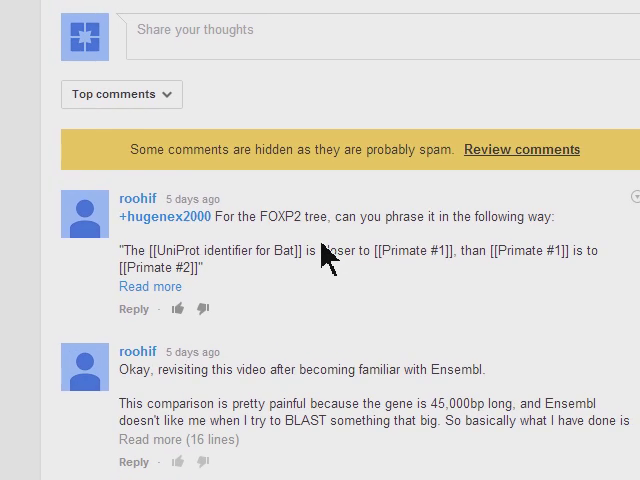
pyautogui.scroll(-3)
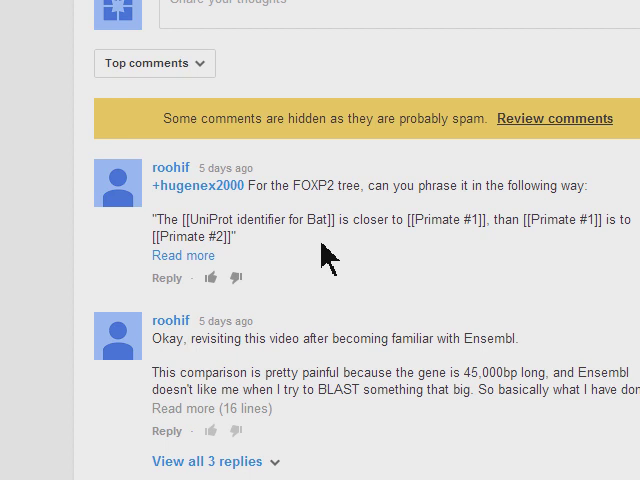
pyautogui.scroll(-3)
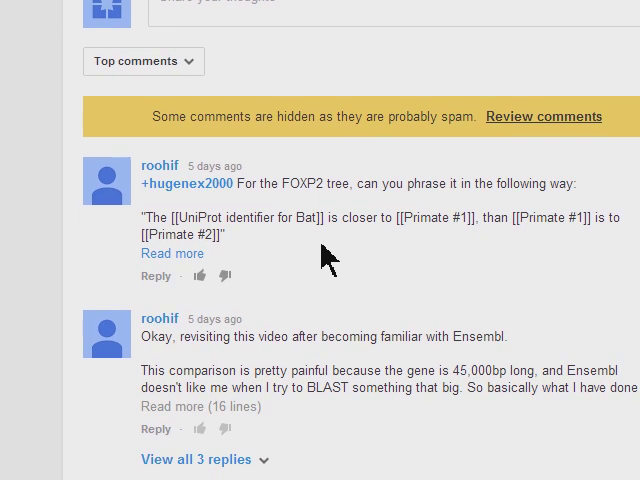
pyautogui.scroll(-3)
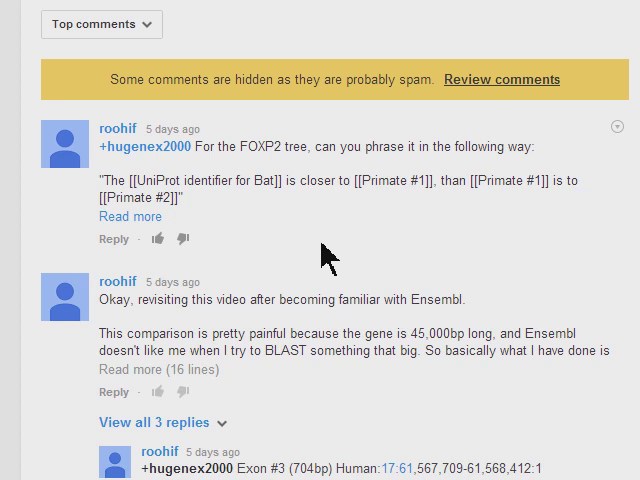
pyautogui.scroll(-3)
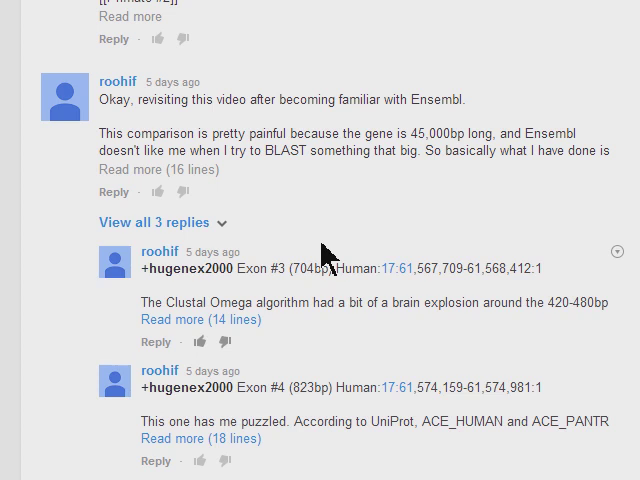
pyautogui.scroll(-3)
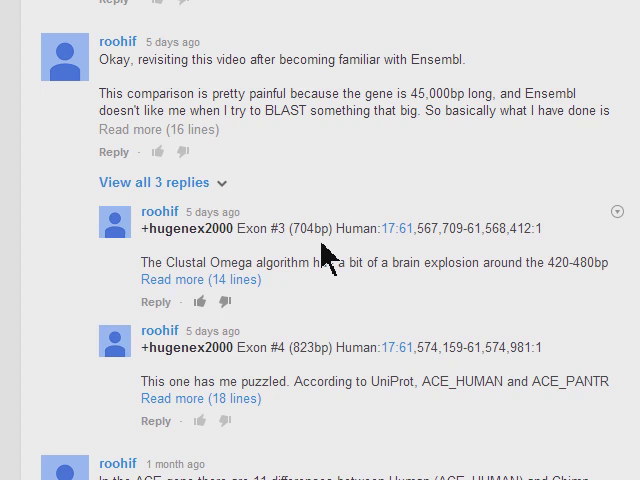
pyautogui.scroll(-3)
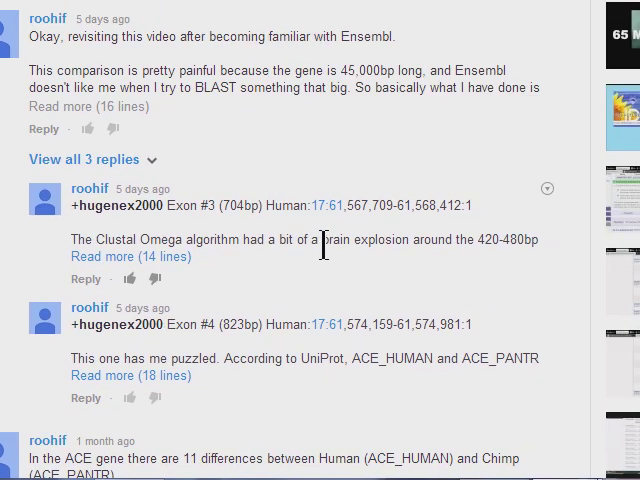
pyautogui.scroll(-3)
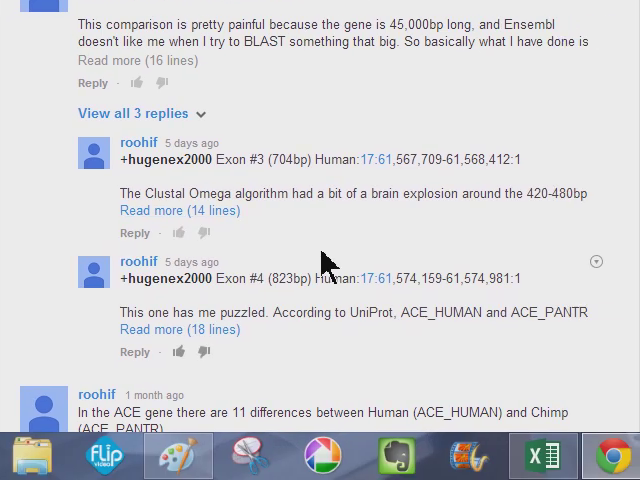
pyautogui.scroll(-3)
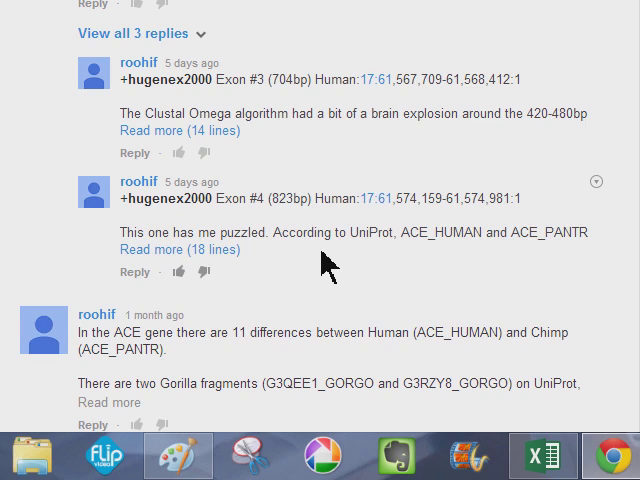
pyautogui.scroll(3)
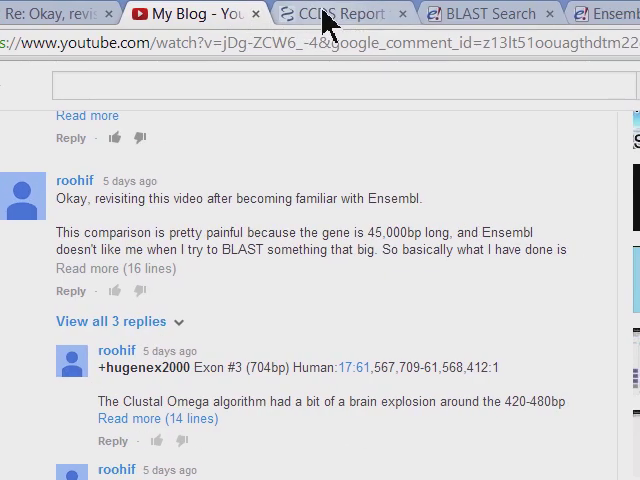
pyautogui.click(344, 12)
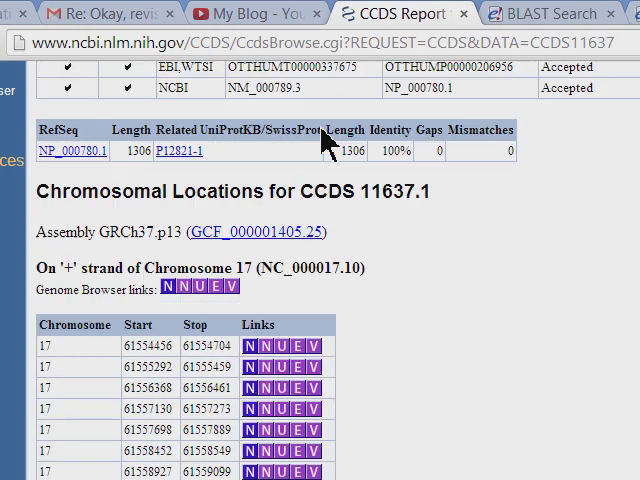
pyautogui.scroll(3)
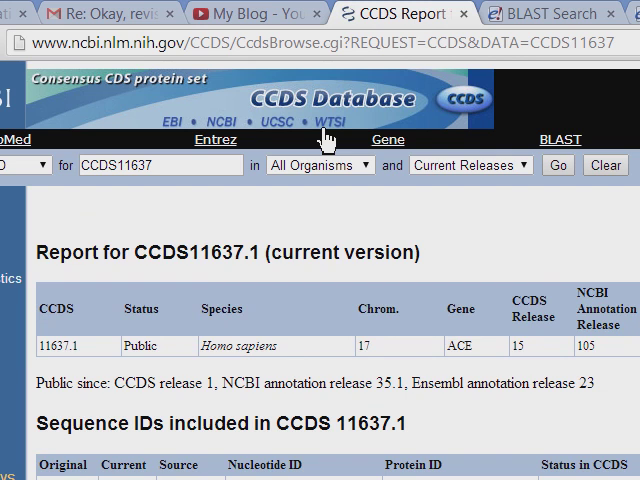
pyautogui.scroll(-3)
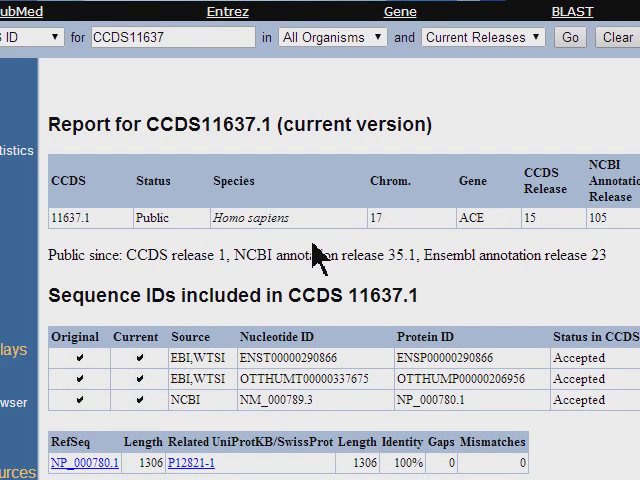
pyautogui.scroll(-3)
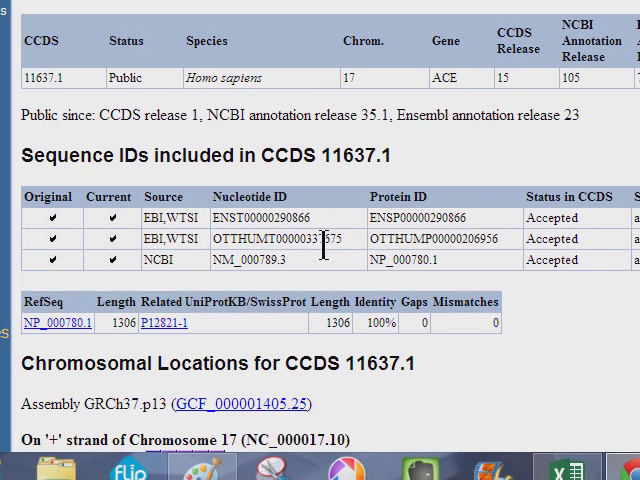
pyautogui.scroll(-3)
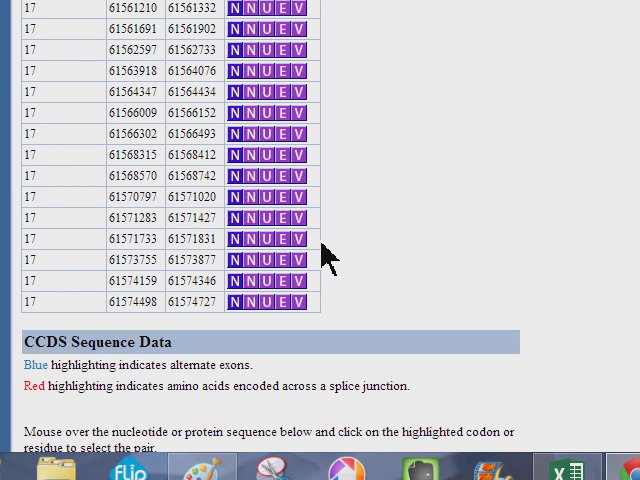
pyautogui.scroll(-3)
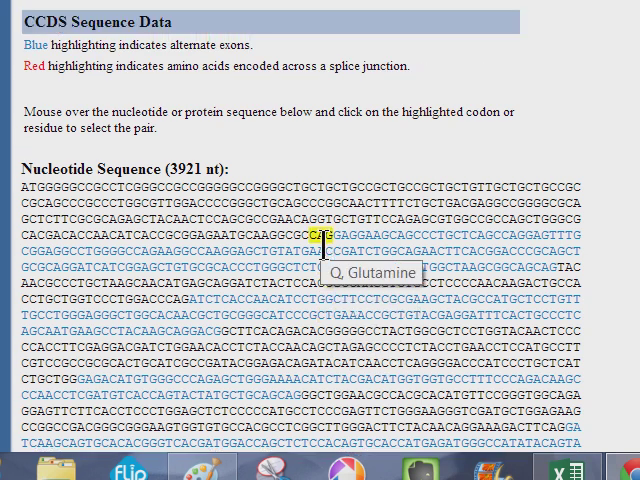
pyautogui.scroll(-3)
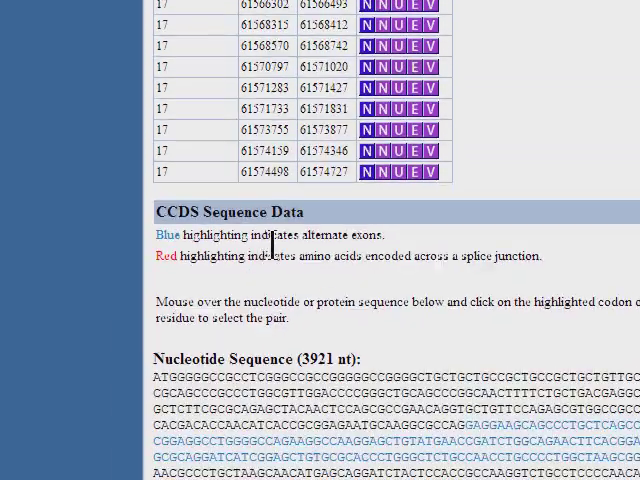
pyautogui.scroll(-3)
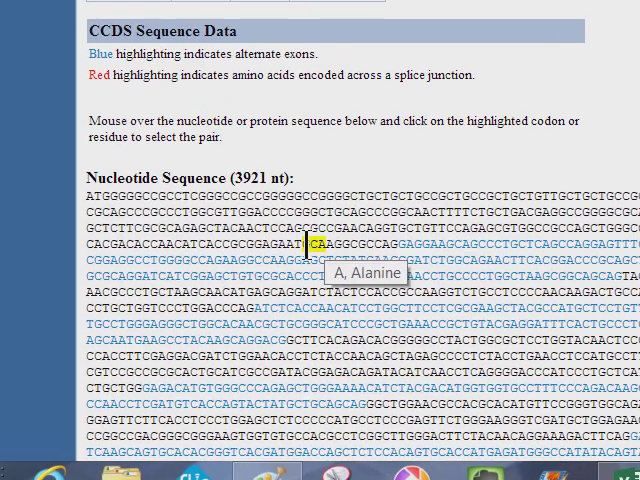
pyautogui.scroll(3)
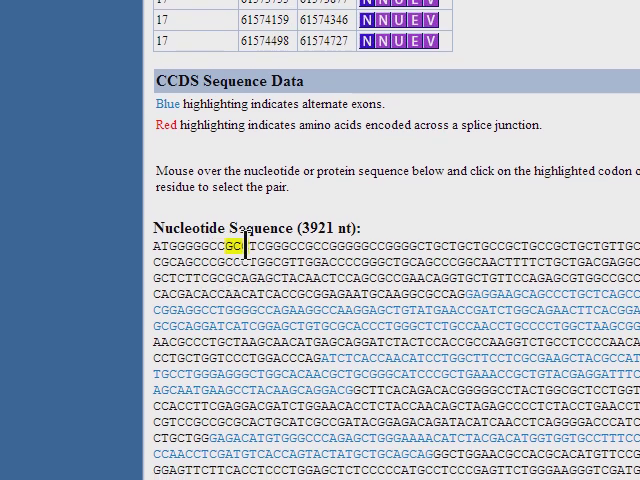
pyautogui.moveTo(238, 246)
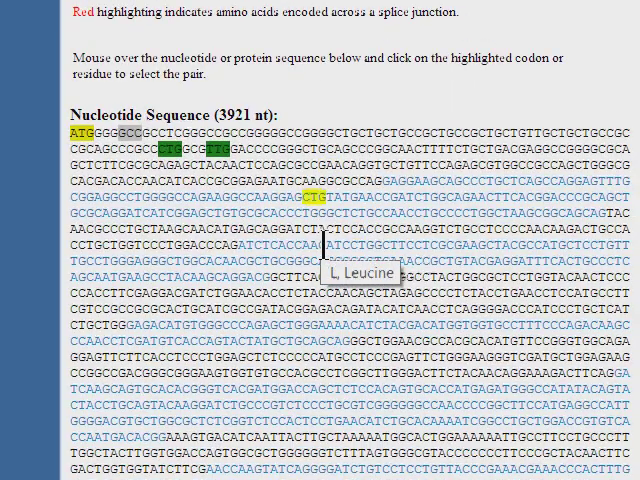
pyautogui.scroll(-3)
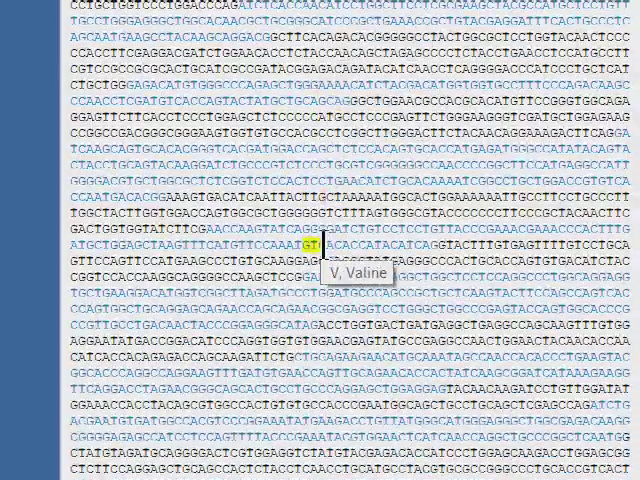
pyautogui.scroll(-3)
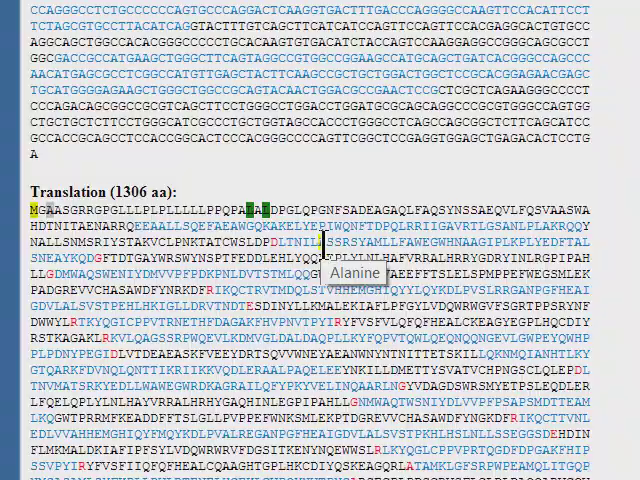
pyautogui.scroll(-3)
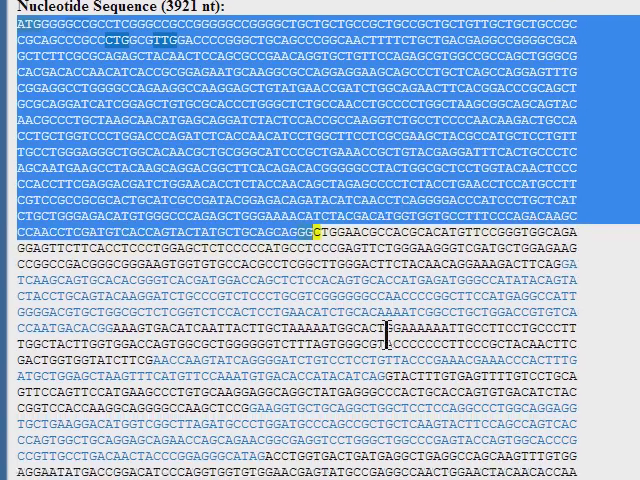
pyautogui.scroll(-3)
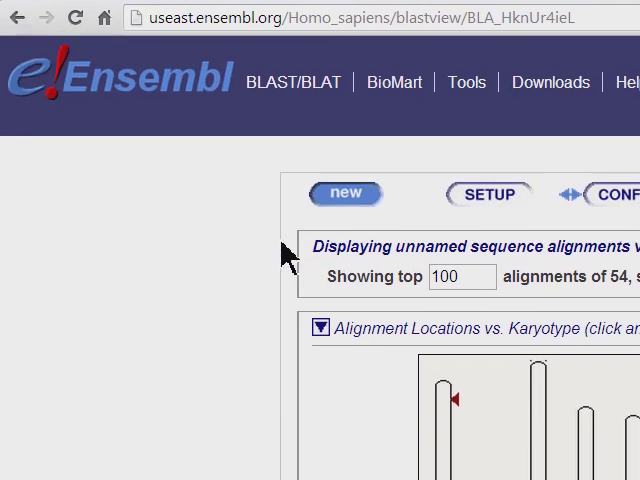
pyautogui.scroll(-3)
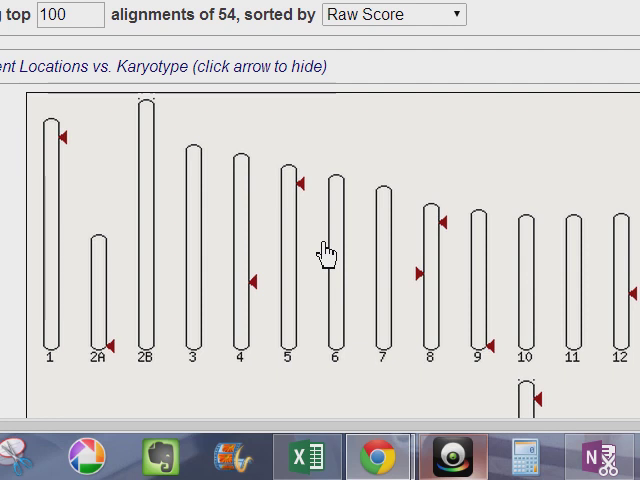
pyautogui.scroll(-3)
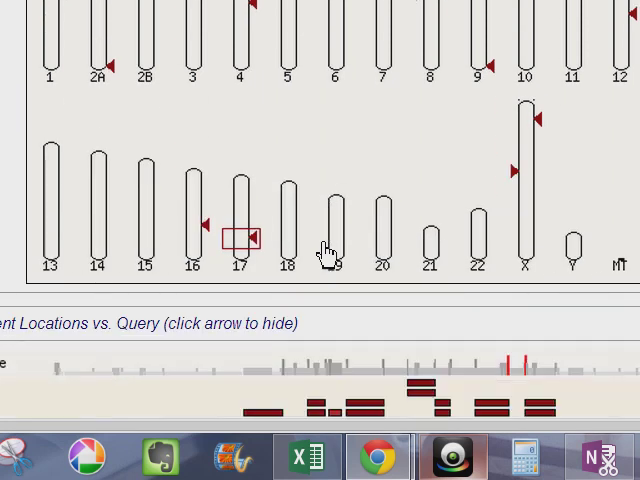
pyautogui.scroll(-3)
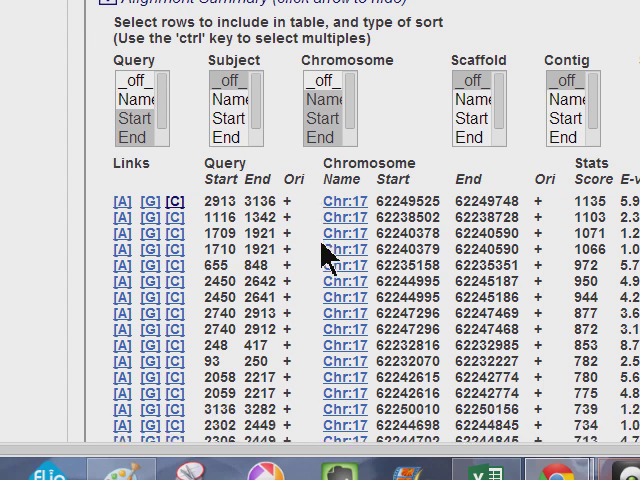
# Step: Check the Alignment Summary table, glance at the CCDS Report, and return to the BLAT hits on Chr17
pyautogui.scroll(-3)
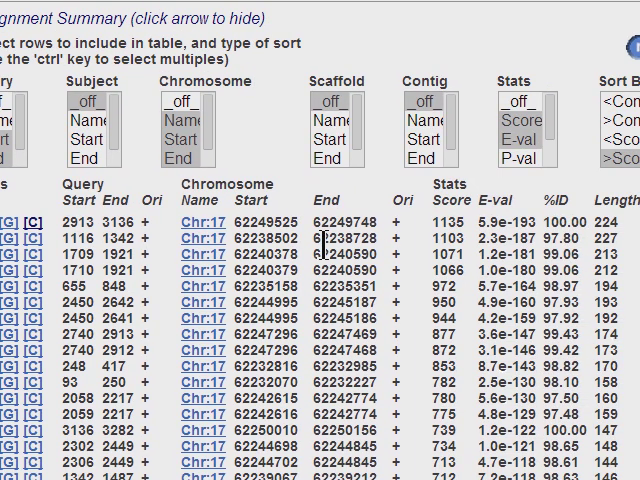
pyautogui.hscroll(3)
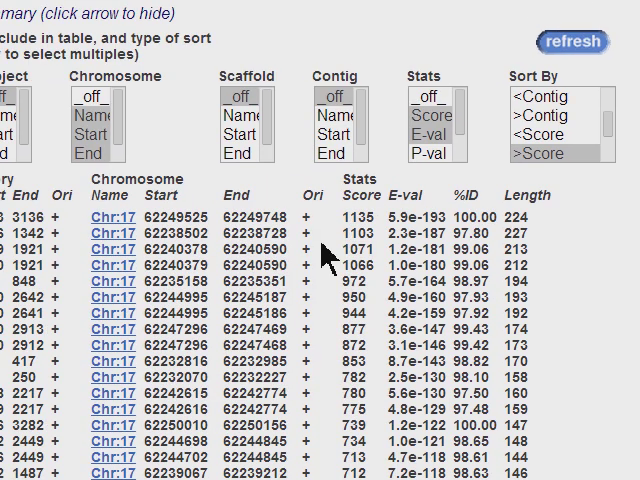
pyautogui.click(340, 12)
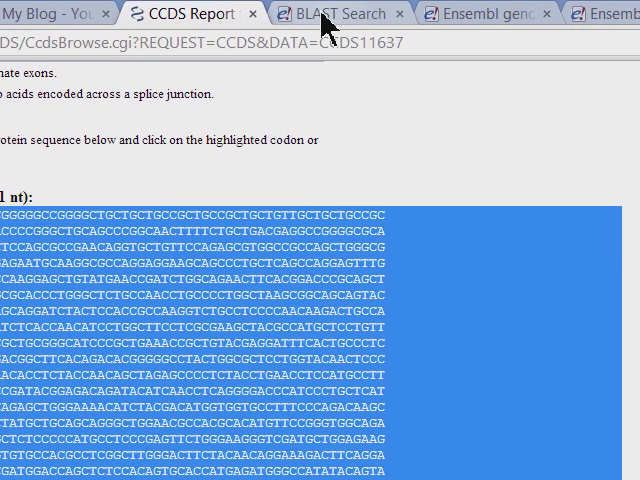
pyautogui.click(334, 14)
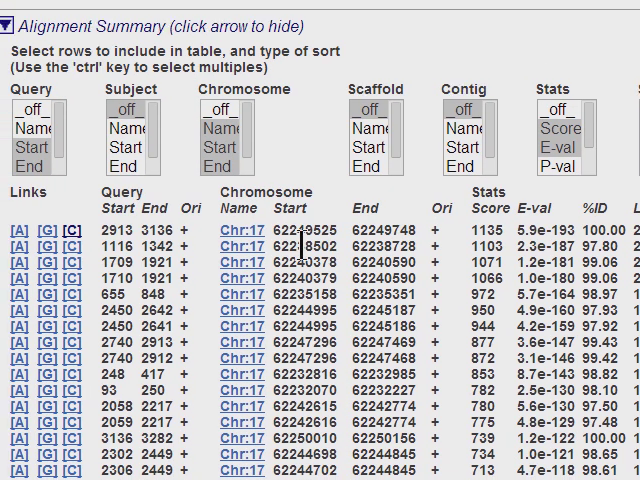
pyautogui.hscroll(3)
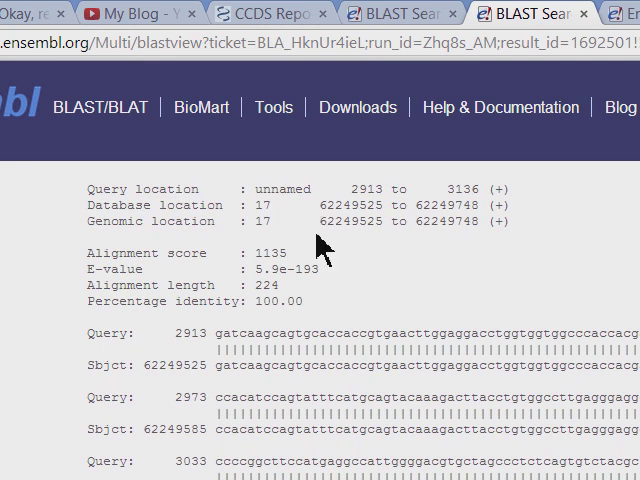
# Step: Read the base-by-base alignment of the top hit, then bring the Alignment Summary table back into view
pyautogui.scroll(-3)
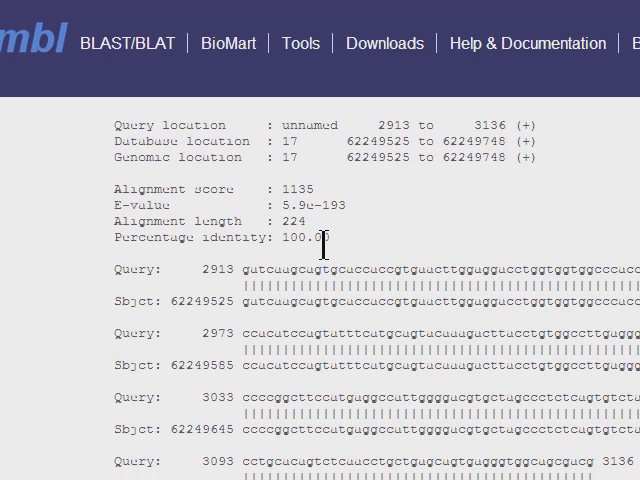
pyautogui.scroll(-3)
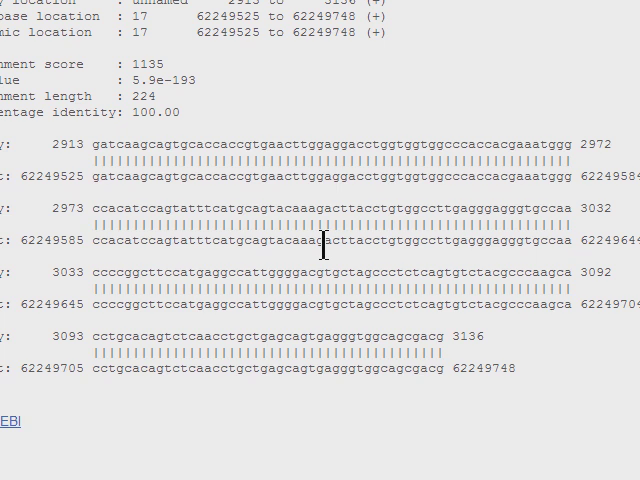
pyautogui.scroll(3)
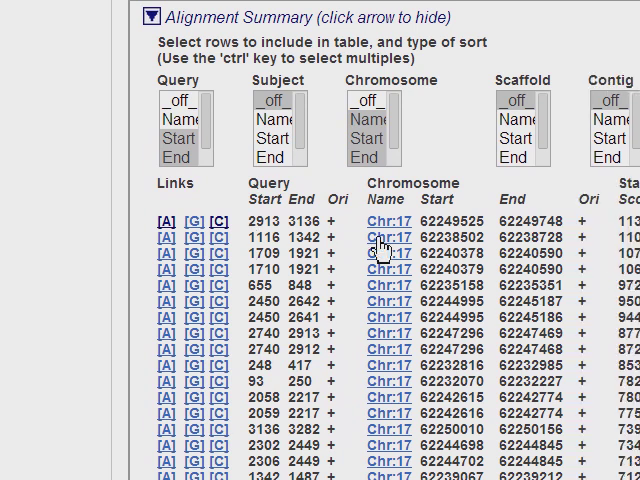
pyautogui.hscroll(3)
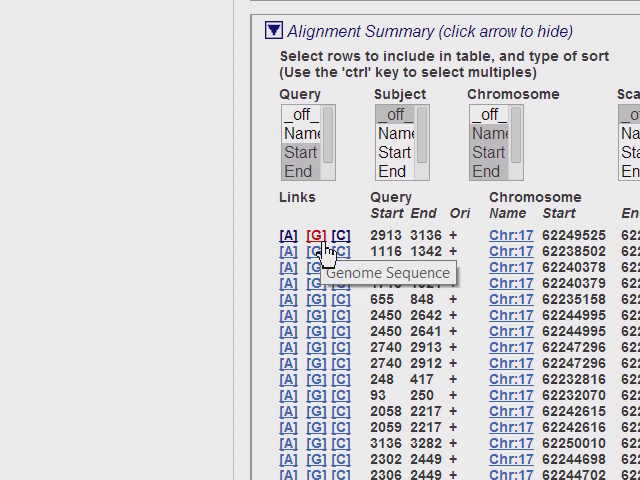
pyautogui.moveTo(330, 260)
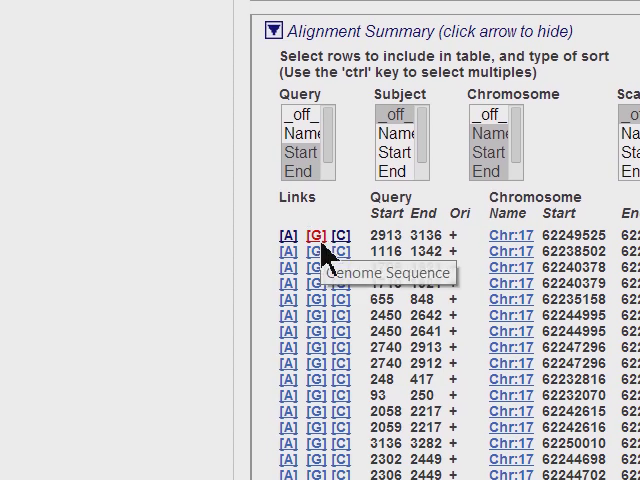
# Step: Show the genomic sequence for the top 2913–3136 alignment with its 300 bp flanks and markup
pyautogui.click(288, 228)
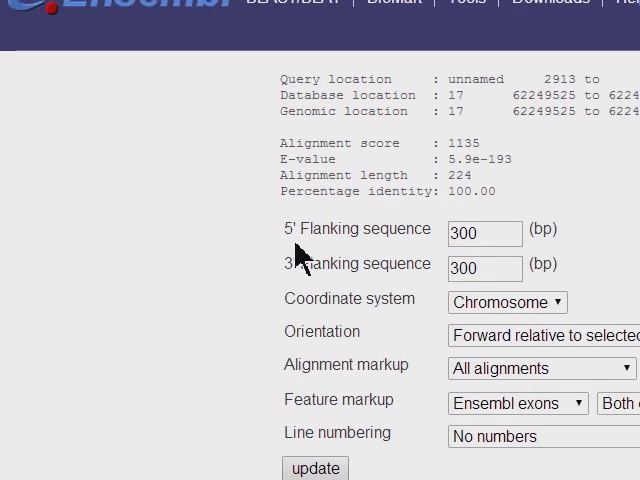
pyautogui.scroll(-3)
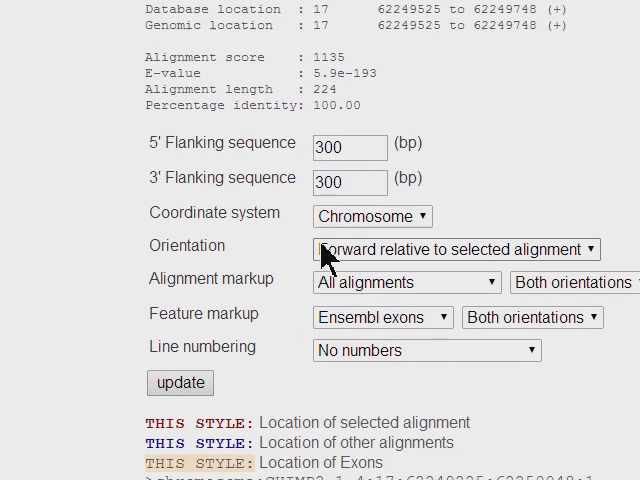
pyautogui.scroll(-3)
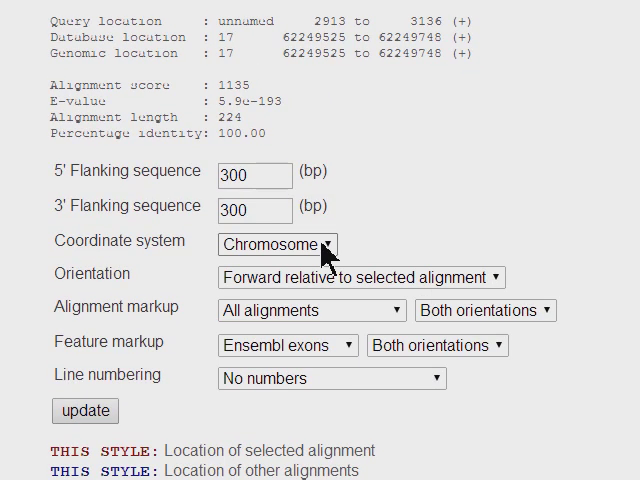
# Step: Try the Contig coordinate system and leave the sequence in Chromosome coordinates
pyautogui.click(280, 240)
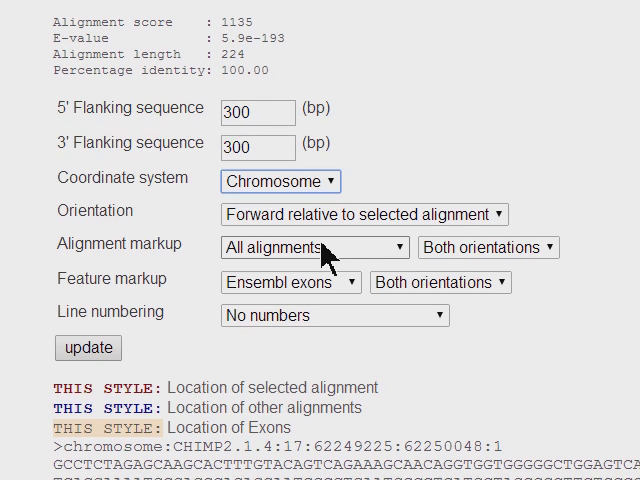
pyautogui.click(280, 180)
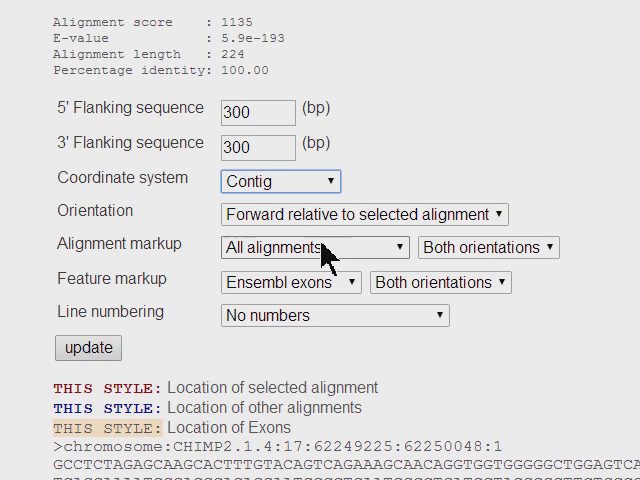
pyautogui.click(280, 180)
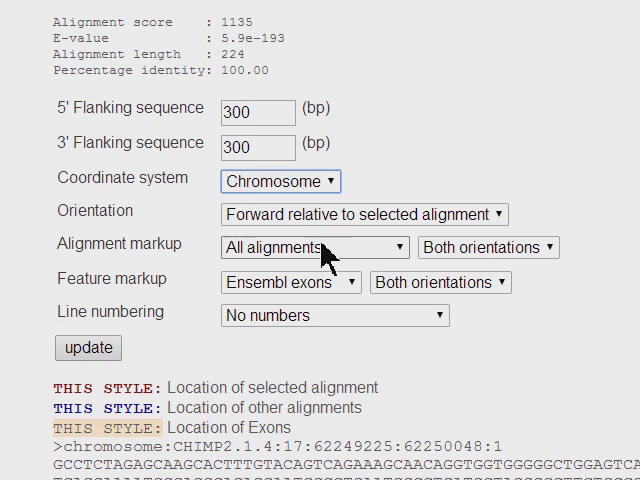
pyautogui.scroll(-3)
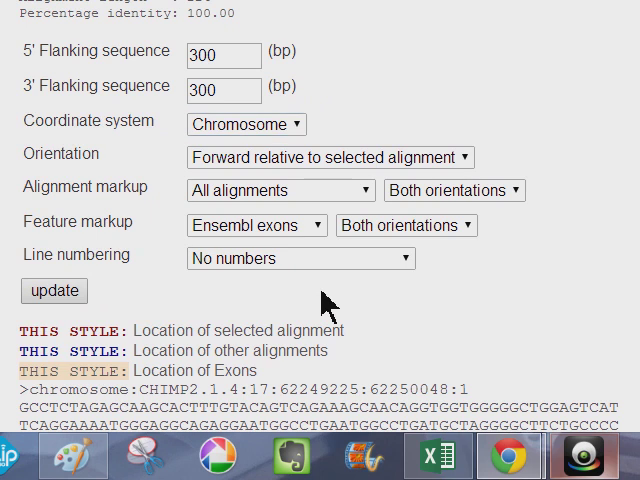
# Step: Scroll to the Region in detail gene image for chromosome 17: 62,247,525-62,251,748 with TANC2, ACE and CYB561
pyautogui.scroll(-3)
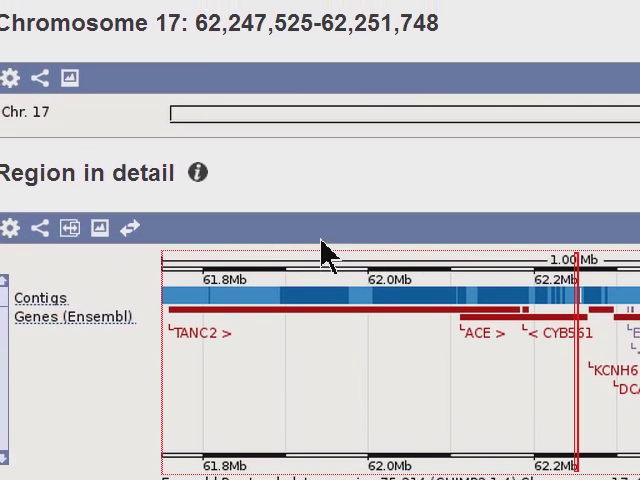
pyautogui.scroll(-3)
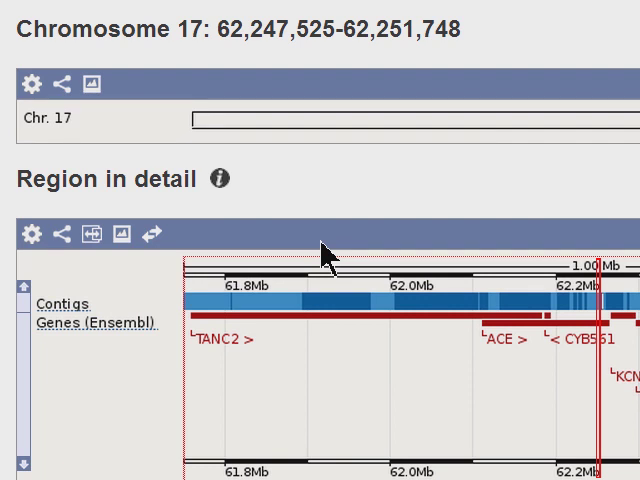
pyautogui.scroll(-3)
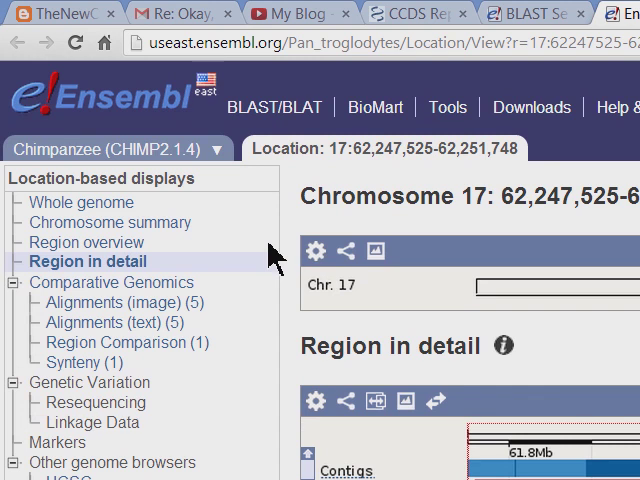
pyautogui.moveTo(276, 262)
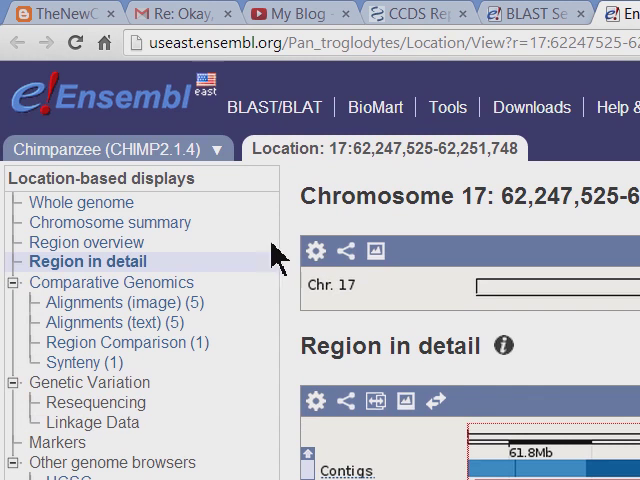
pyautogui.scroll(-3)
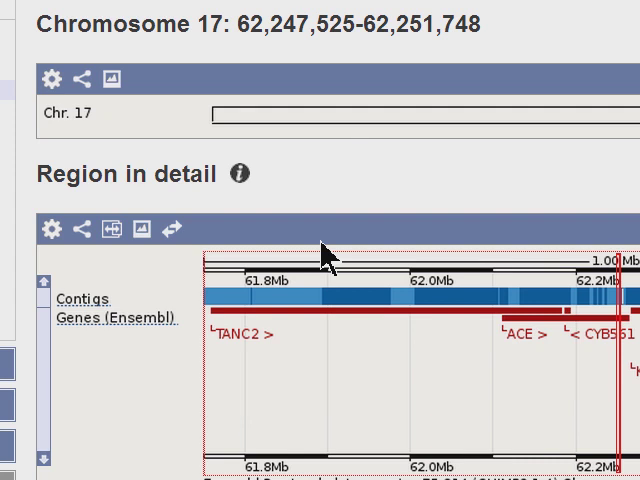
pyautogui.scroll(-3)
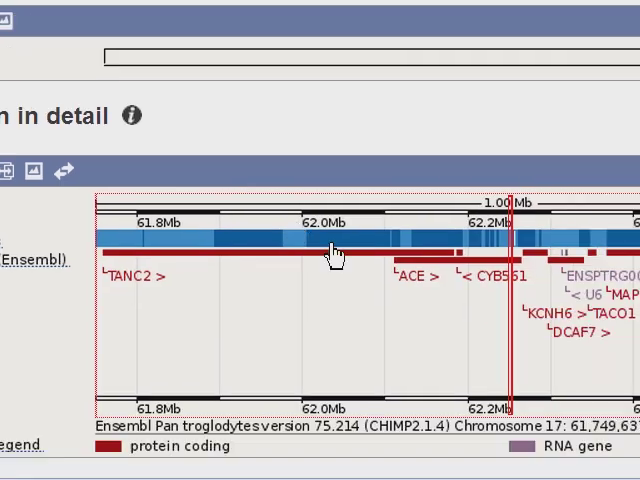
pyautogui.click(330, 252)
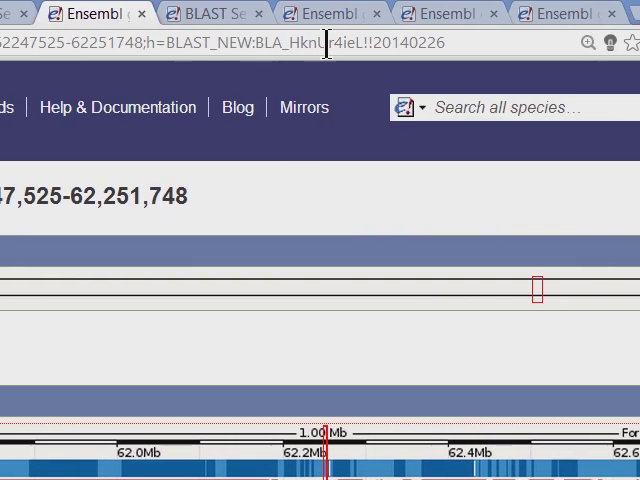
# Step: Look over the human Region in detail track with GENCODE 19 genes like TANC2, then show the chimpanzee chromosome 17 region
pyautogui.click(320, 14)
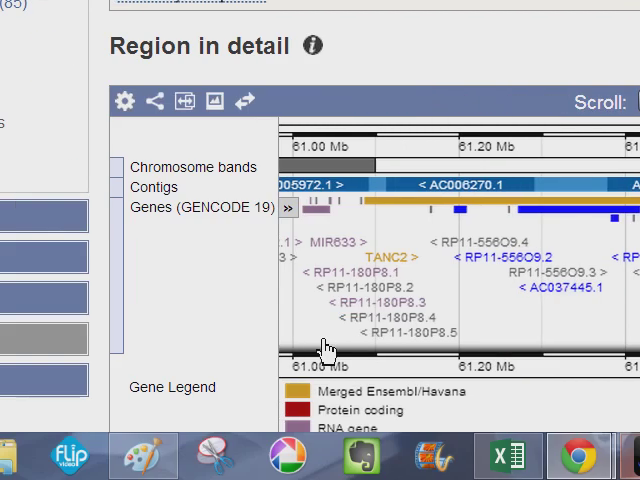
pyautogui.scroll(-3)
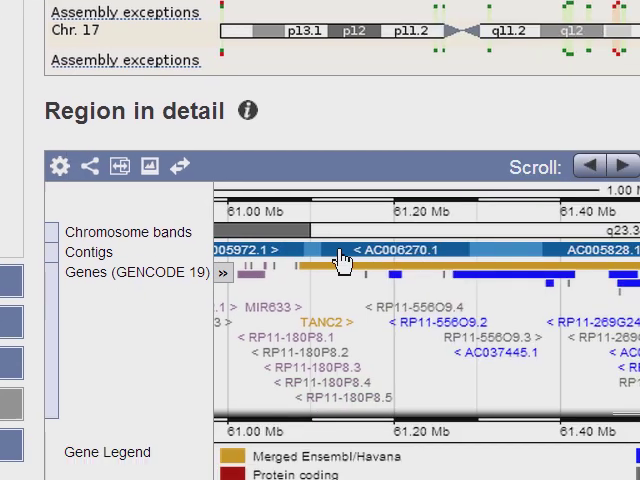
pyautogui.scroll(-3)
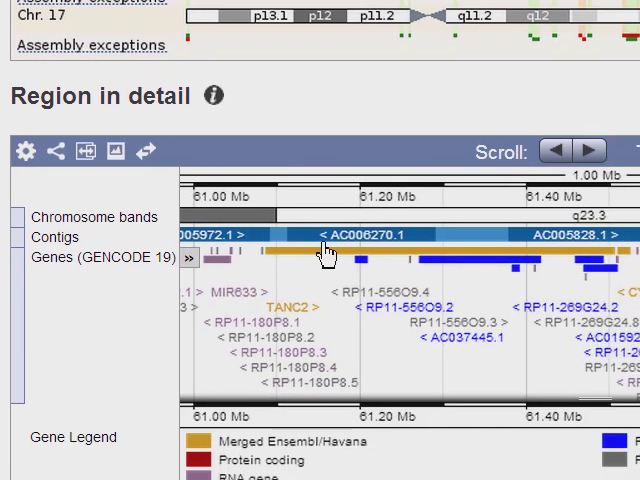
pyautogui.scroll(-3)
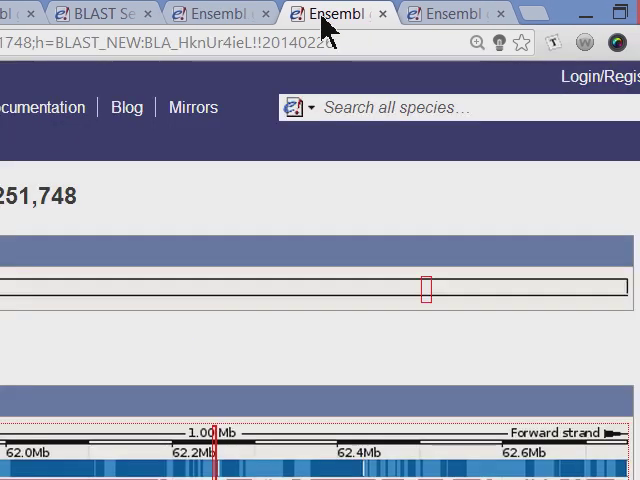
pyautogui.scroll(-3)
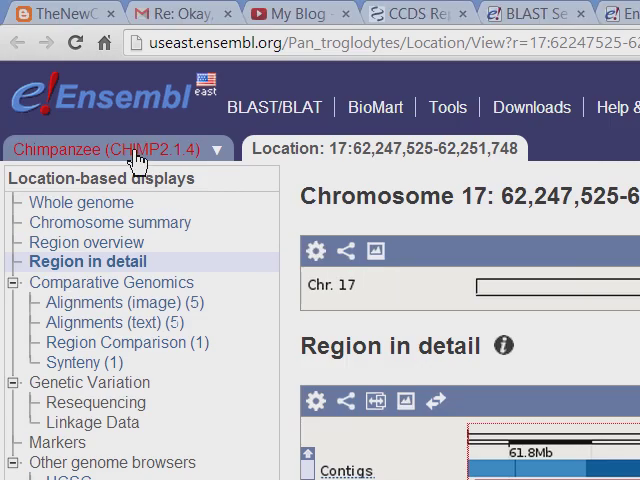
pyautogui.scroll(-3)
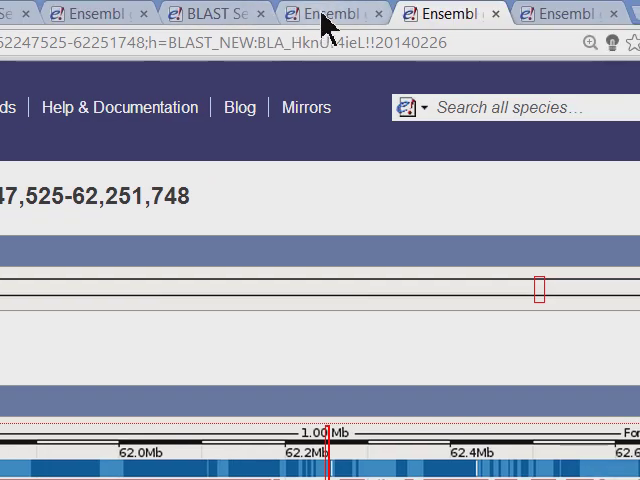
# Step: Scroll the human GRCh37 tab to the Region in detail panel for chromosome 17:61,461,315–61,506,098 around ACE
pyautogui.scroll(-3)
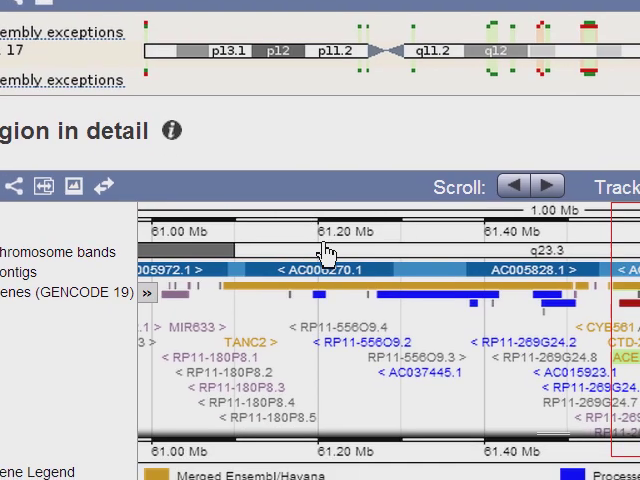
pyautogui.scroll(-3)
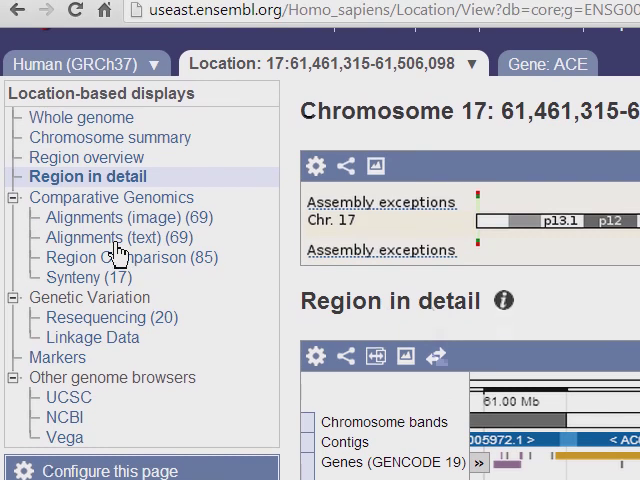
pyautogui.moveTo(114, 252)
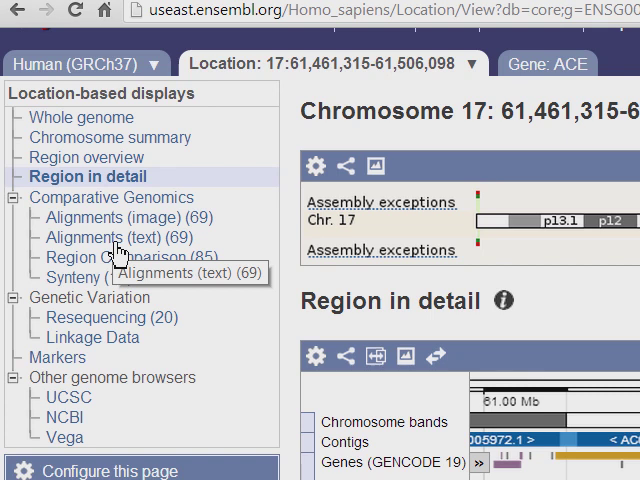
pyautogui.scroll(-3)
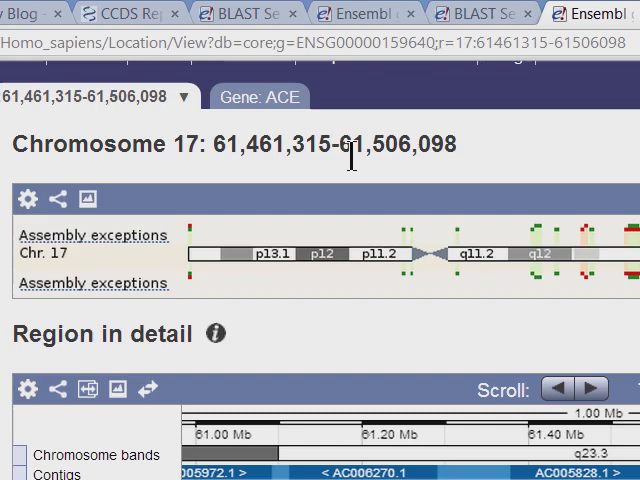
pyautogui.click(336, 12)
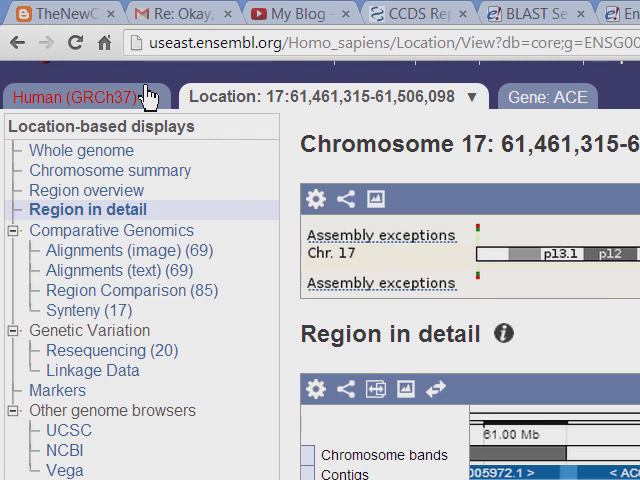
pyautogui.scroll(-3)
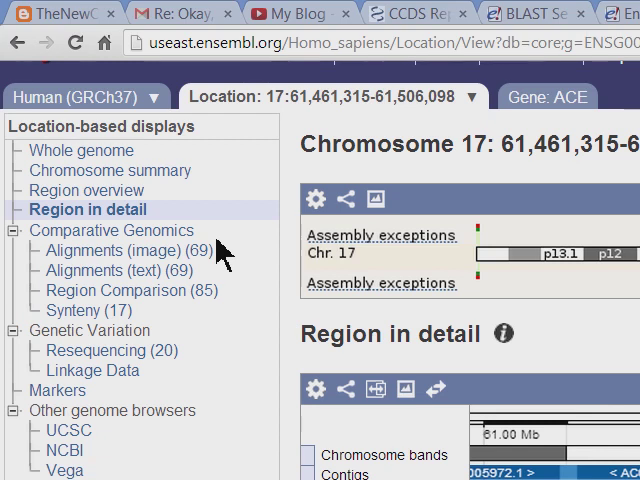
pyautogui.scroll(-3)
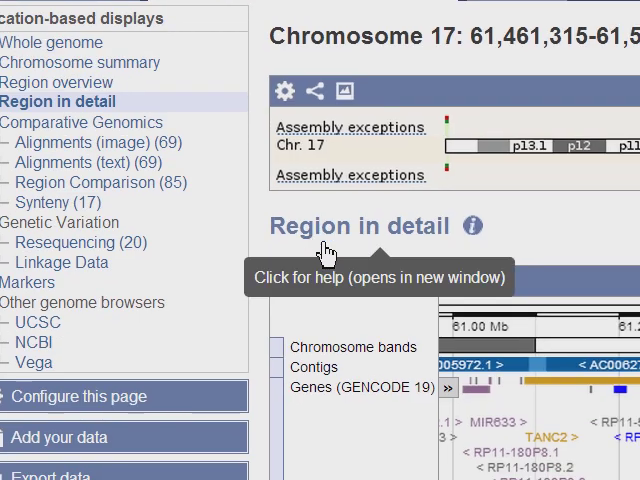
pyautogui.scroll(-3)
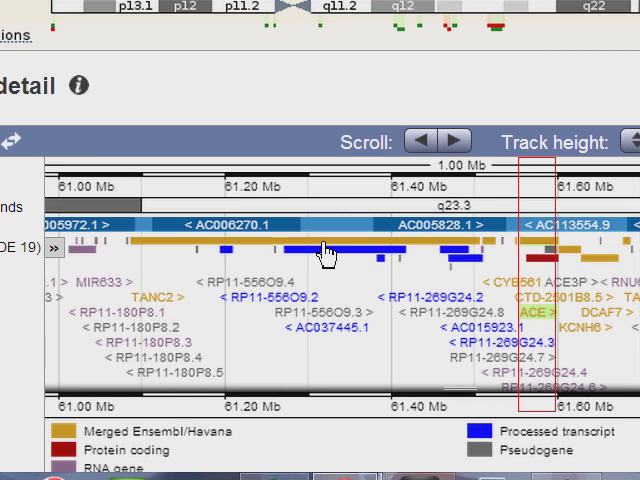
pyautogui.moveTo(338, 248)
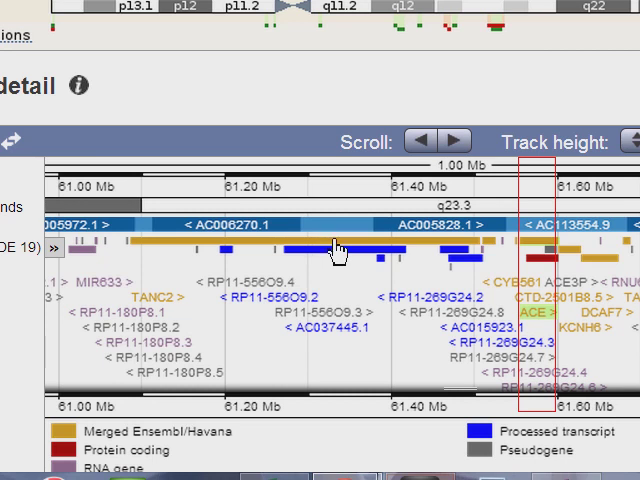
pyautogui.click(316, 12)
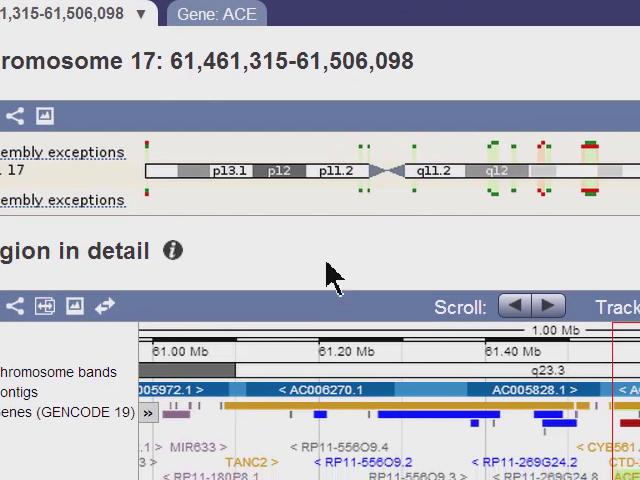
pyautogui.scroll(-3)
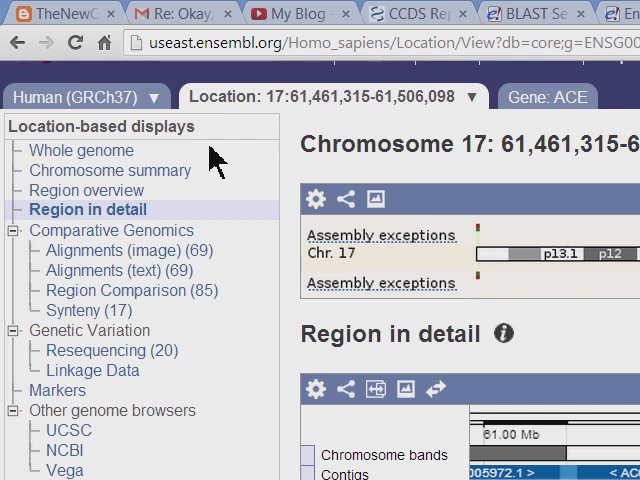
pyautogui.scroll(-3)
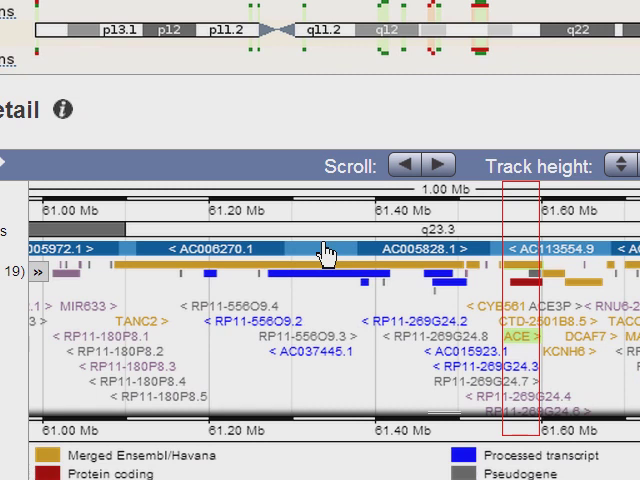